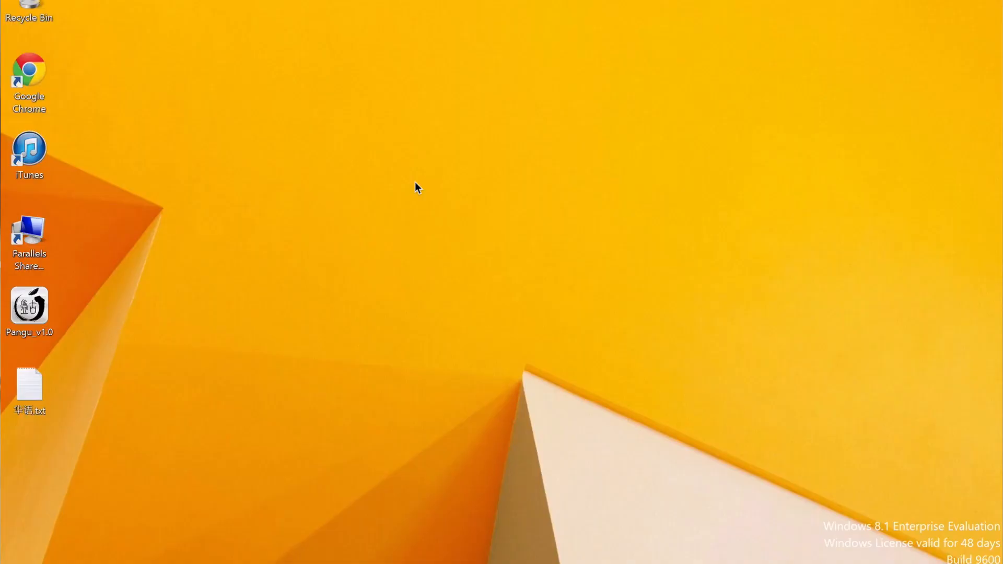
{"action": "mouse_move", "coordinate": [30, 310]}
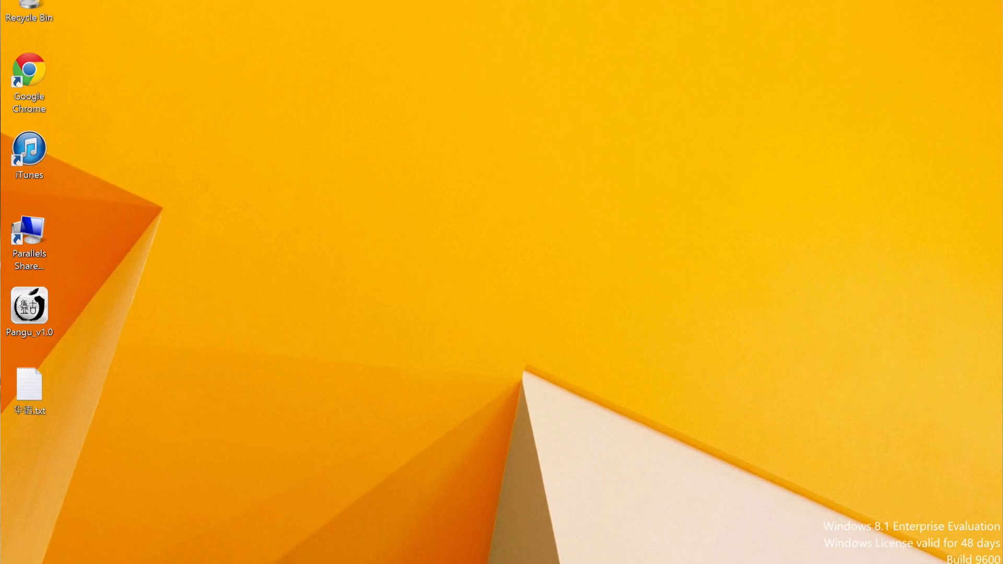
Step: Launch Pangu v1.0 from the desktop shortcut so it detects the iPod5,1 on iOS 7.1.1
{"action": "left_click", "coordinate": [29, 306]}
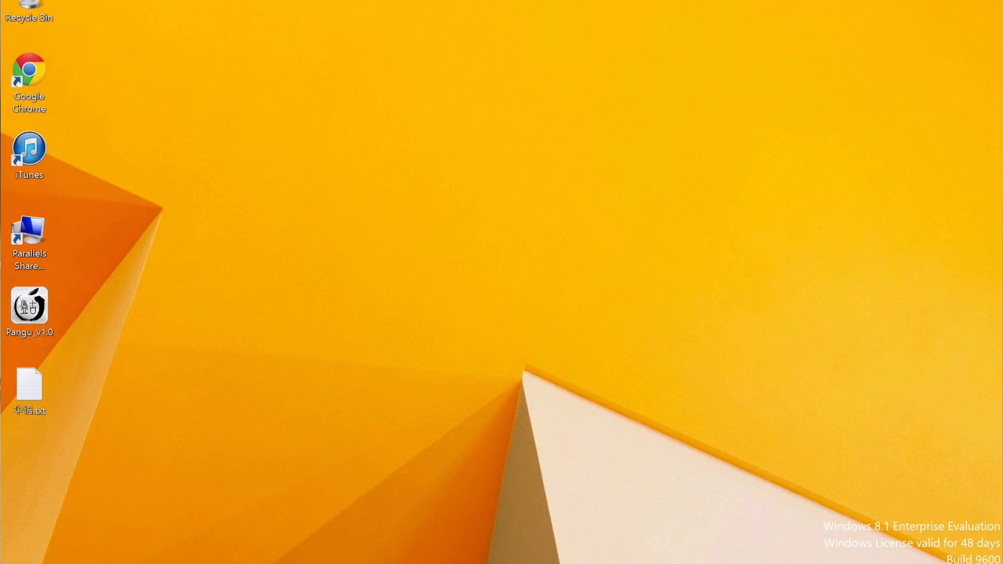
{"action": "mouse_move", "coordinate": [230, 544]}
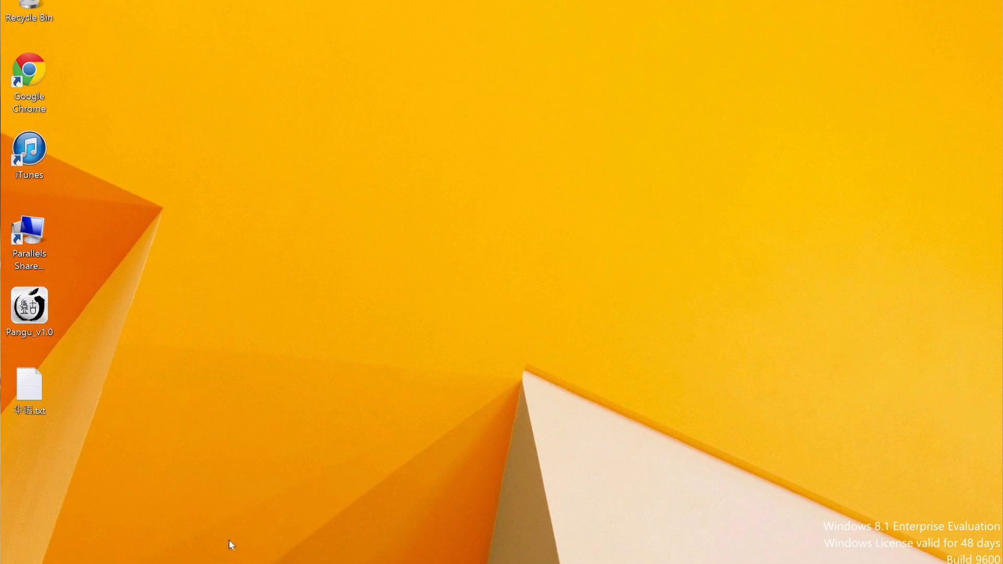
{"action": "double_click", "coordinate": [30, 305]}
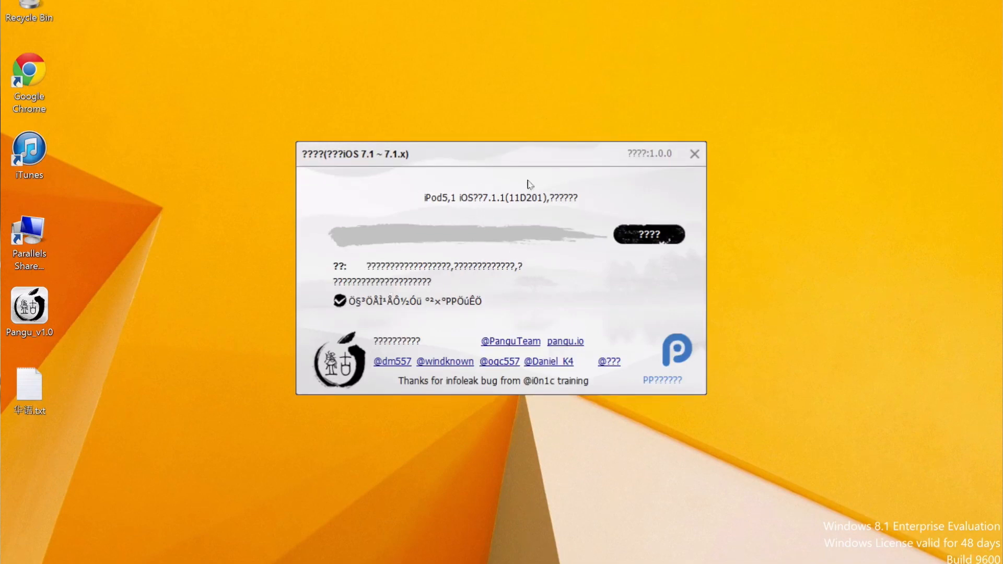
{"action": "mouse_move", "coordinate": [445, 201]}
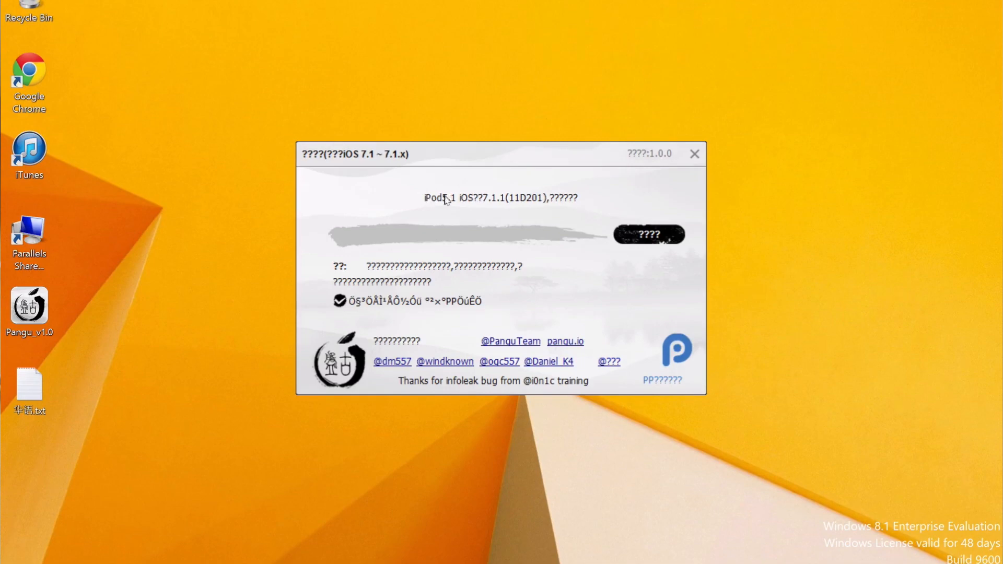
{"action": "mouse_move", "coordinate": [427, 253]}
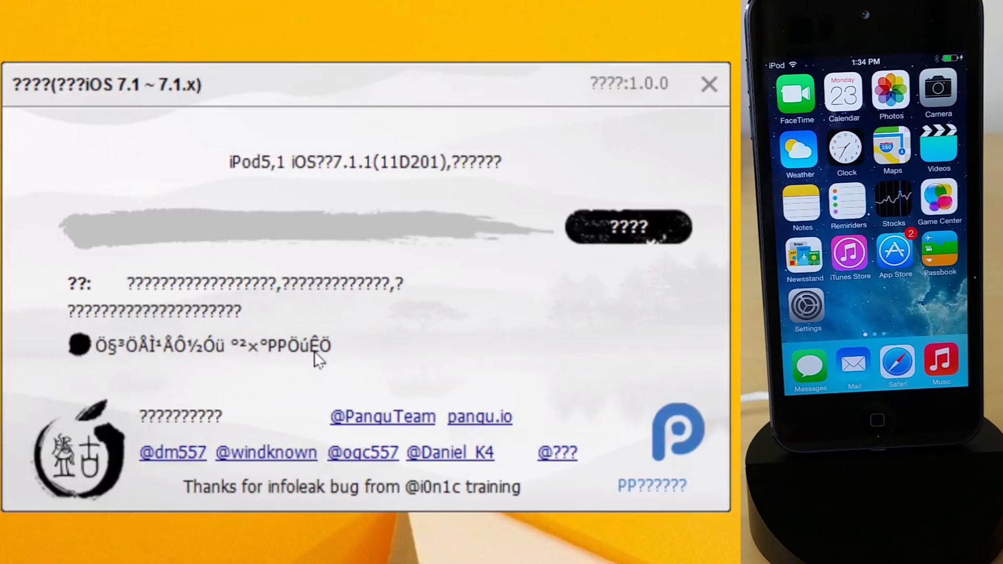
{"action": "mouse_move", "coordinate": [628, 227]}
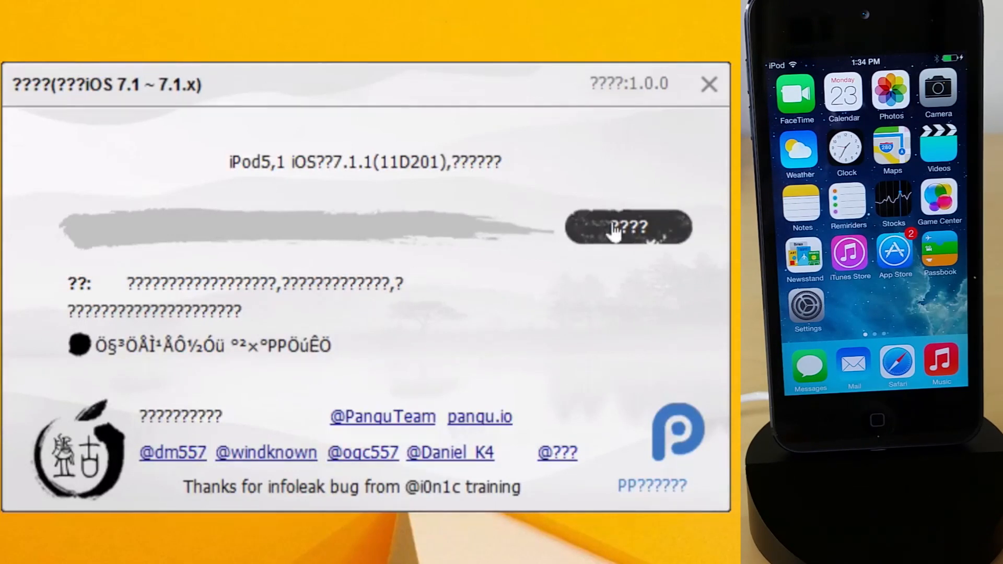
Step: Start the jailbreak and advance to the slide on setting the date to June 2, 2014
{"action": "left_click", "coordinate": [626, 228]}
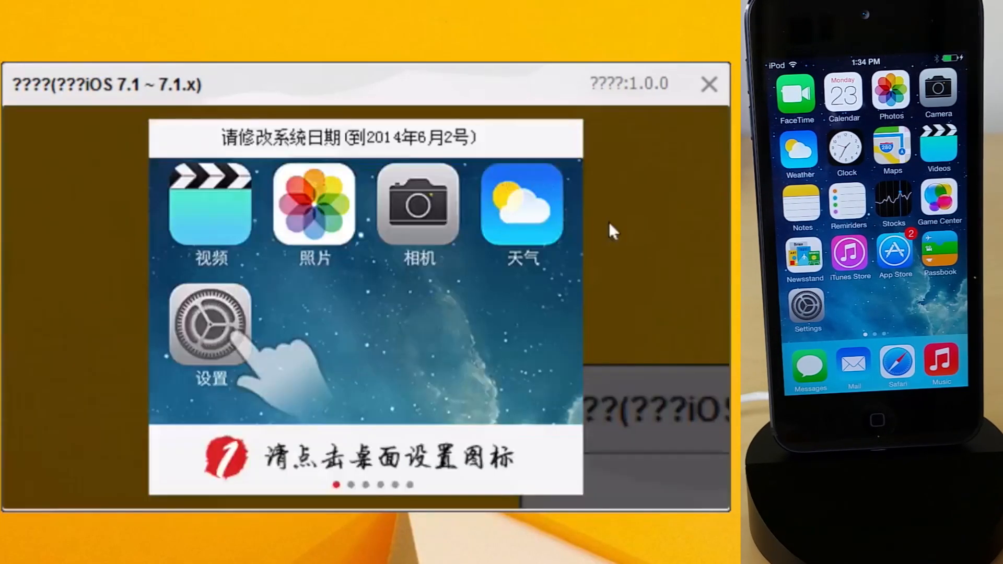
{"action": "mouse_move", "coordinate": [227, 323]}
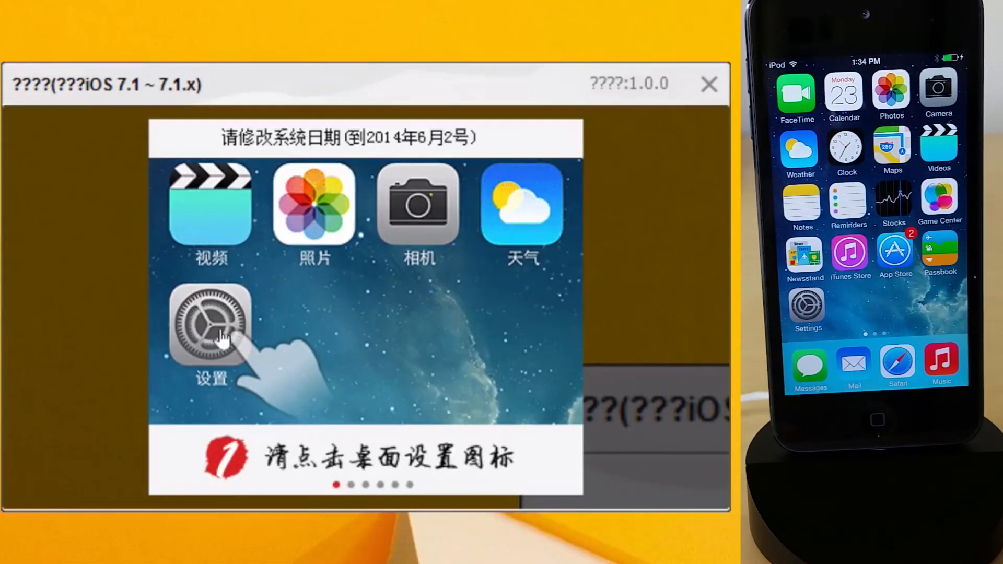
{"action": "left_click", "coordinate": [209, 329]}
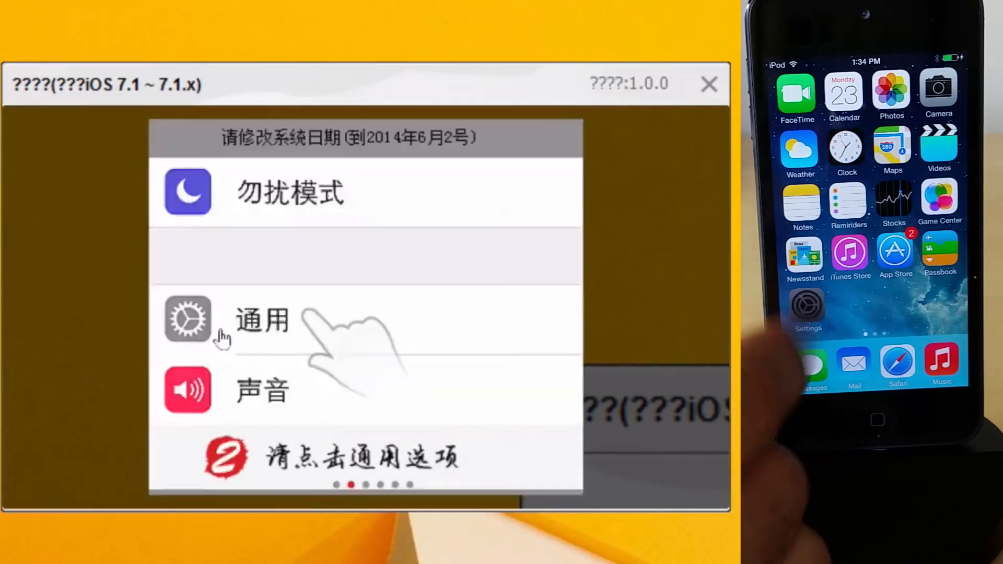